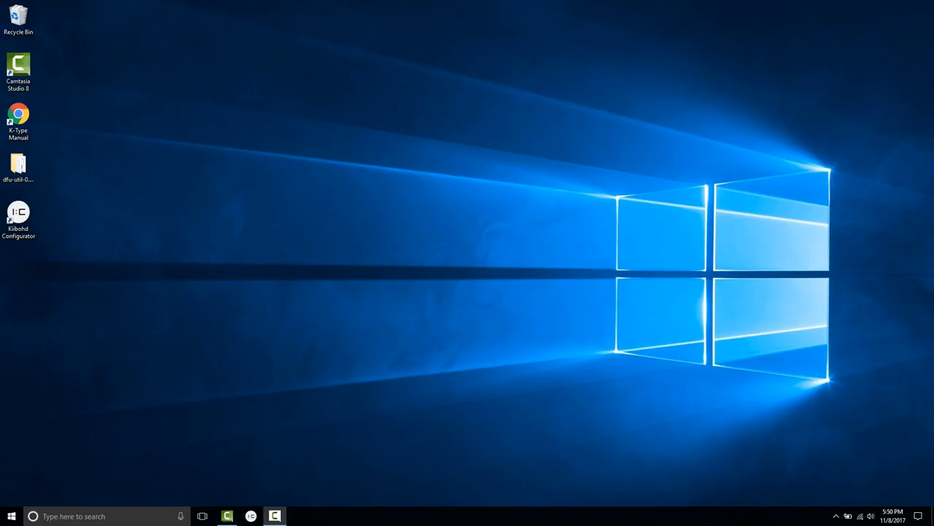
- Launch Kiibohd Configurator and load the connected K-Type's keymap
click(19, 165)
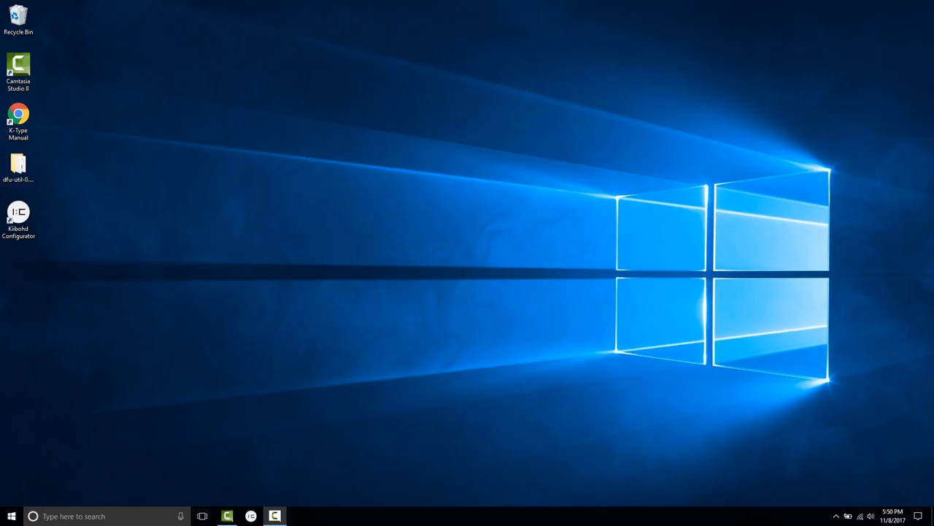
click(18, 215)
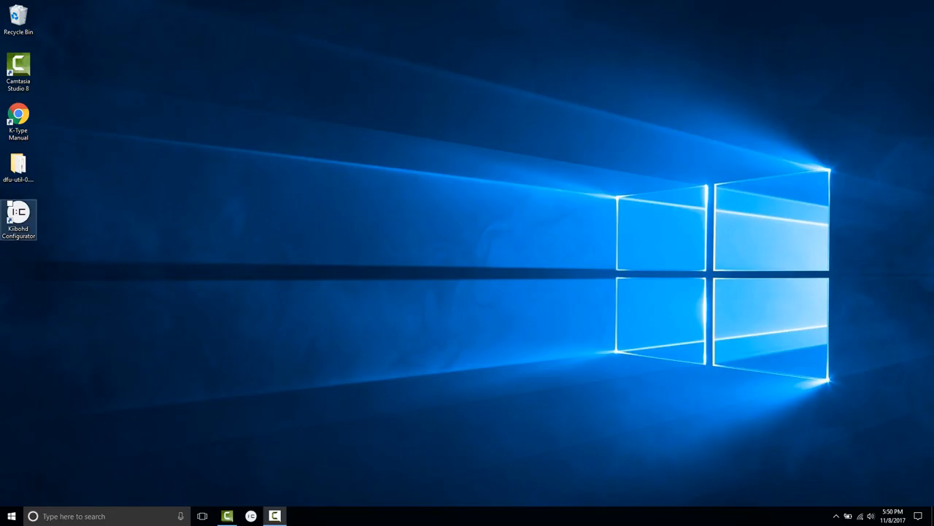
double_click(18, 216)
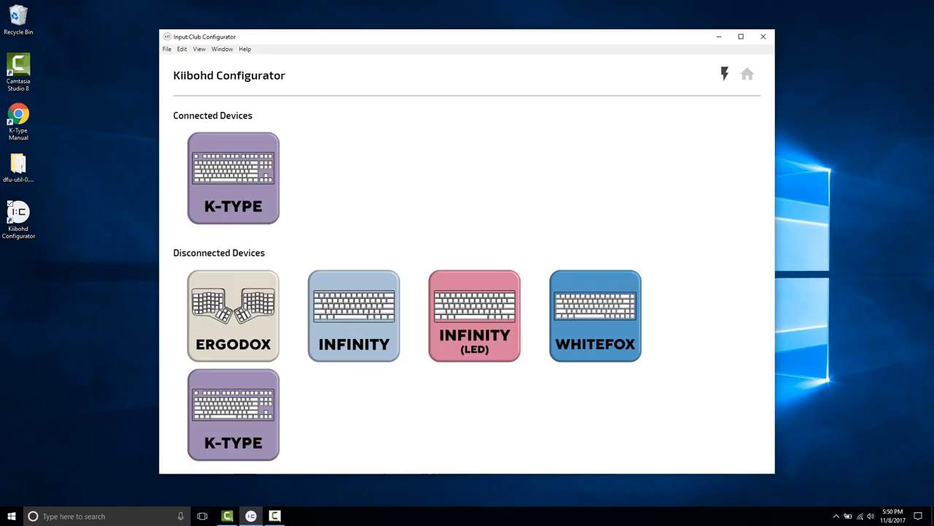
mouse_move(262, 168)
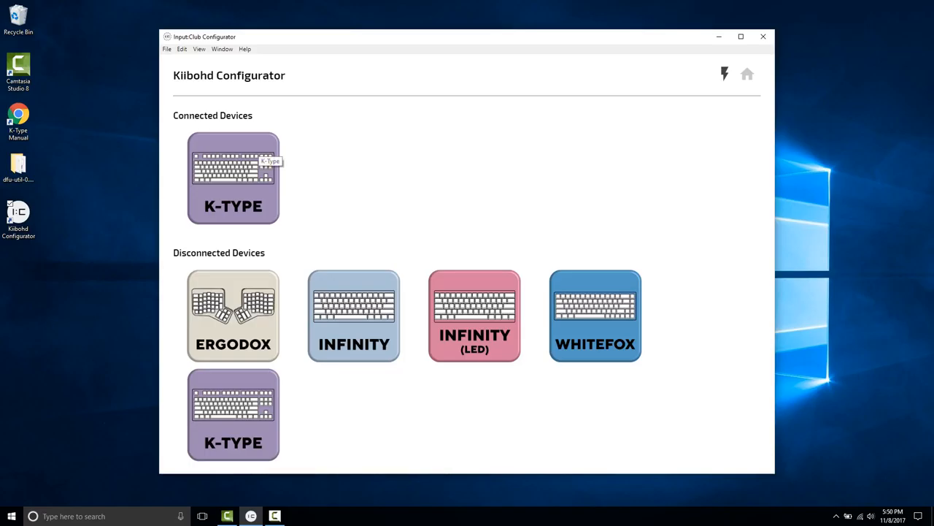
click(233, 178)
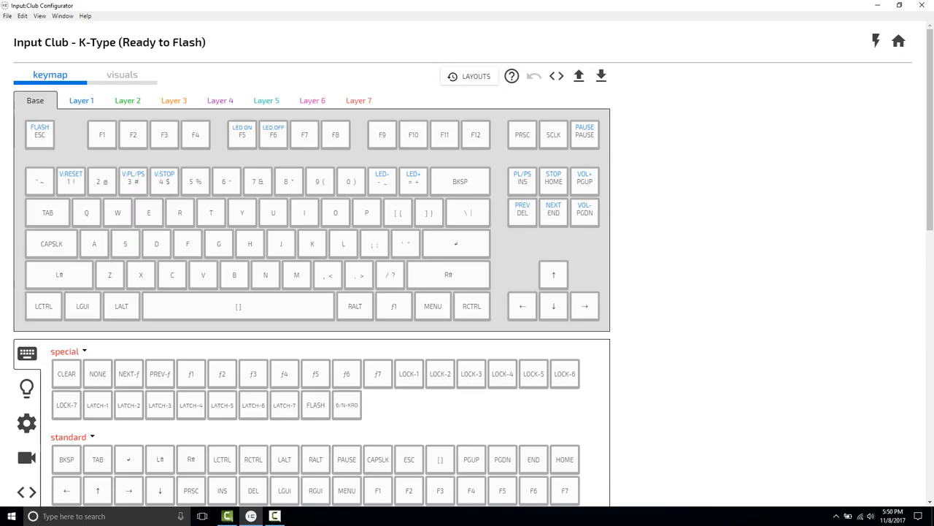
- Show Manage Visualizations, where rainbow_wave is listed with auto-start
click(81, 100)
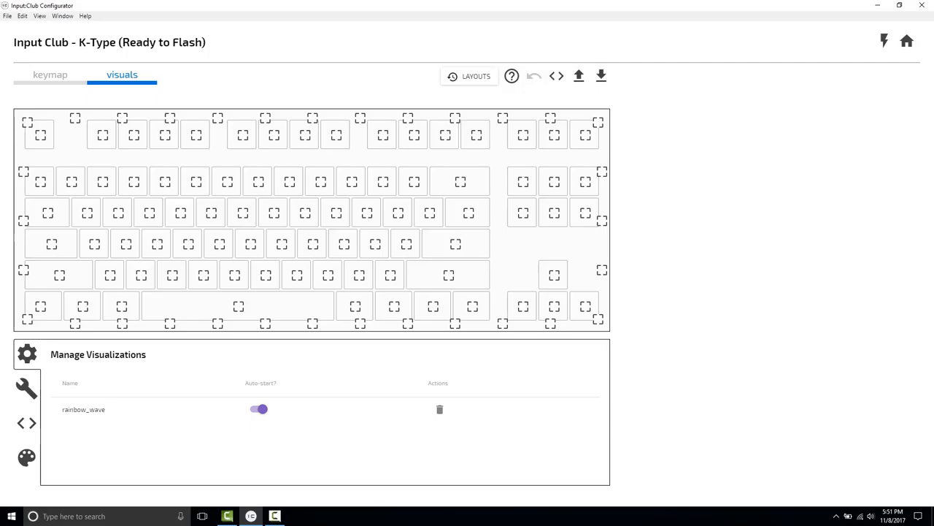
- Add miami_wave (not auto-starting) beside rainbow_wave, then return to the keymap's Layer 1
click(26, 387)
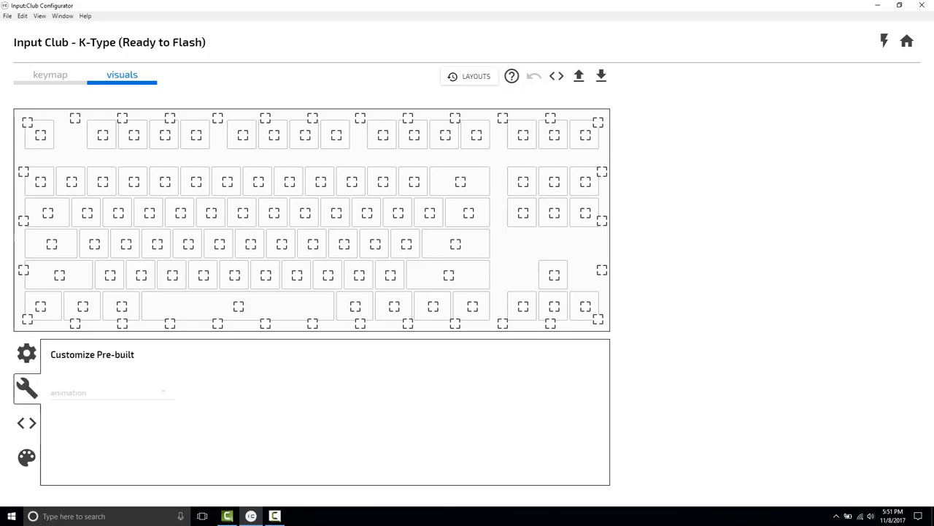
click(109, 392)
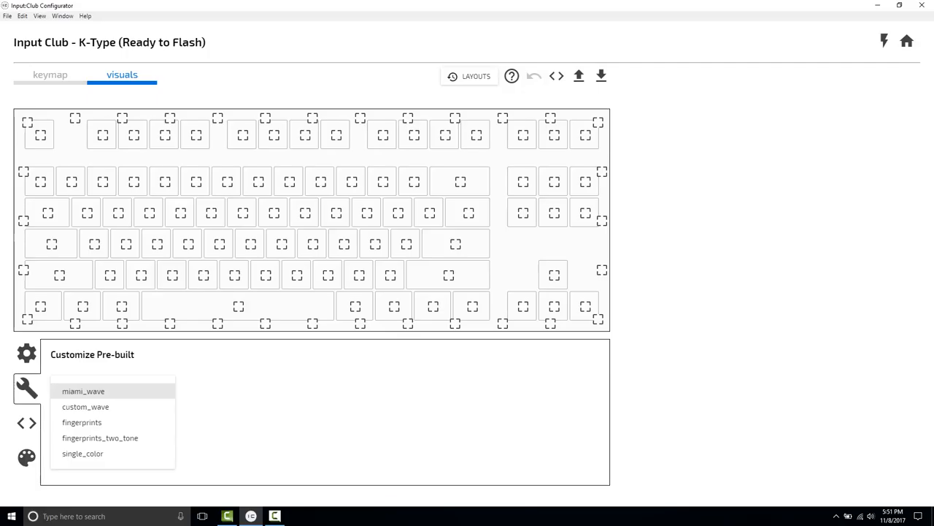
click(83, 391)
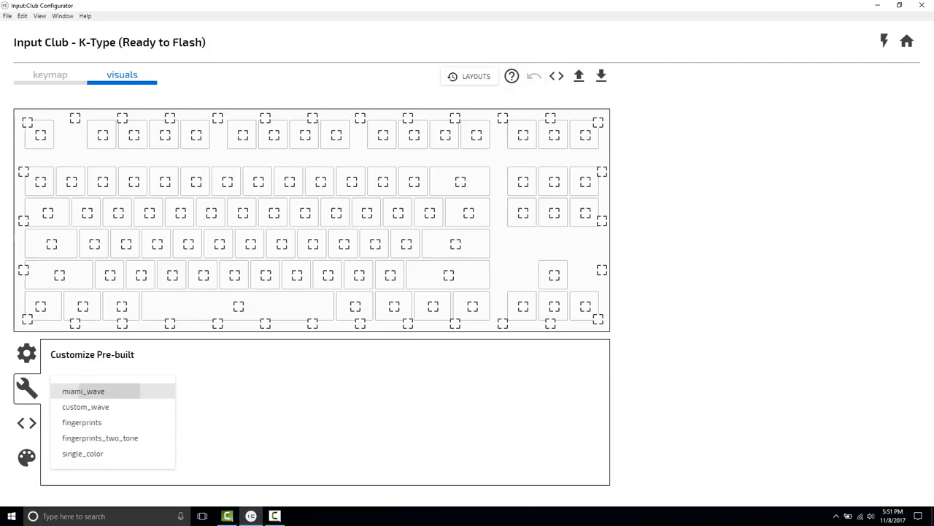
click(83, 390)
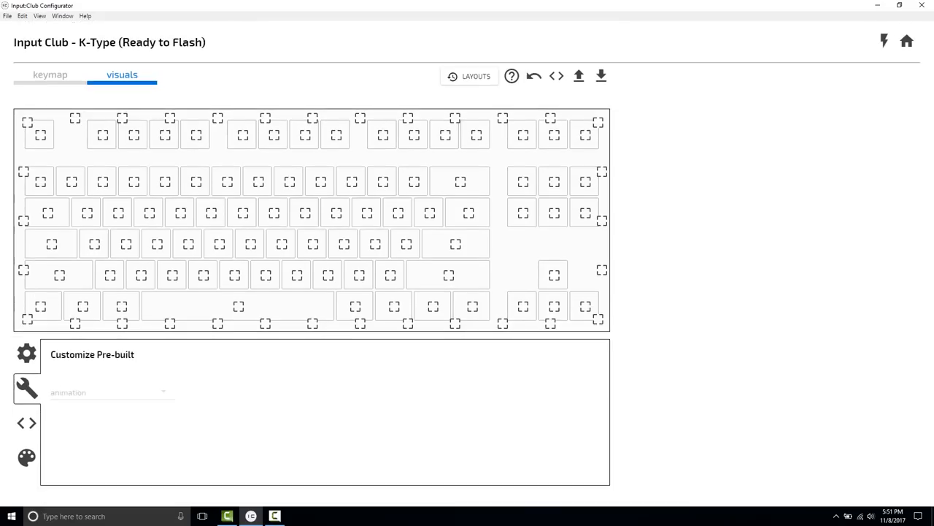
click(27, 353)
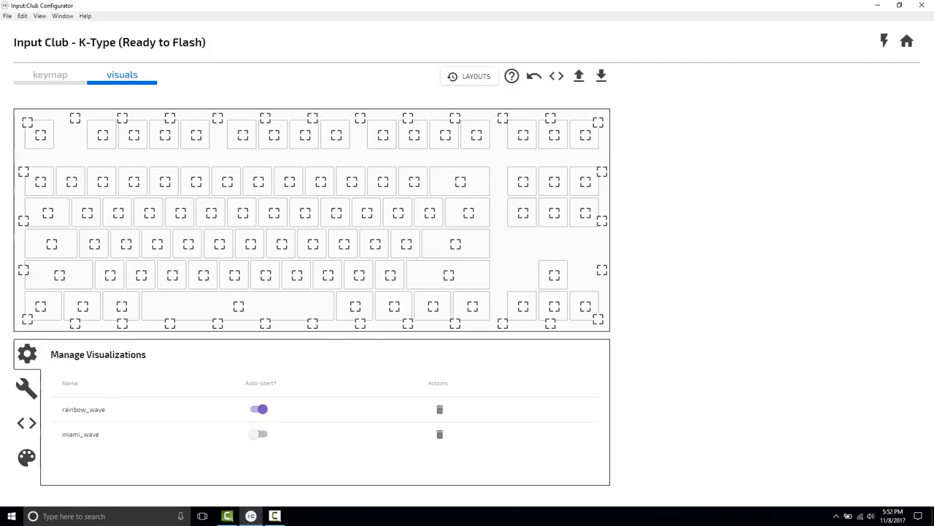
click(50, 75)
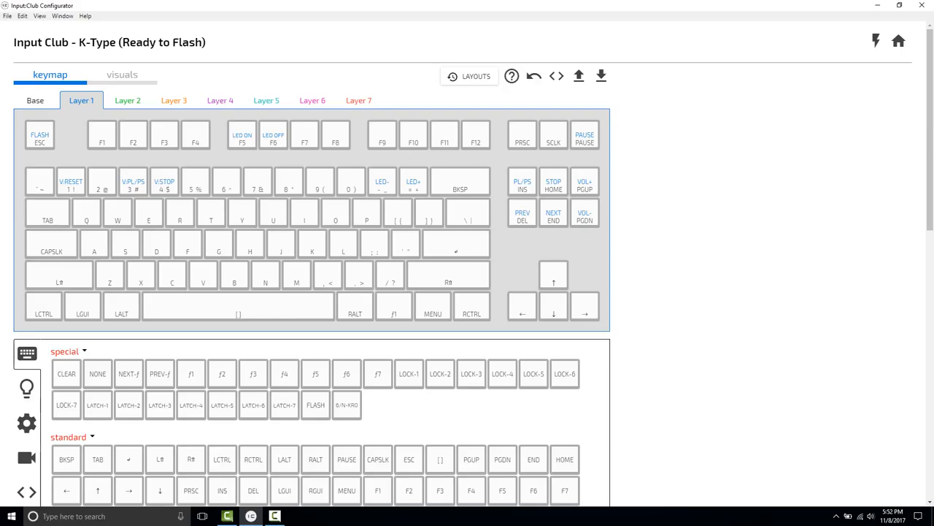
- Check the Base layer, switch to Layer 1 and select its F1 key
click(34, 100)
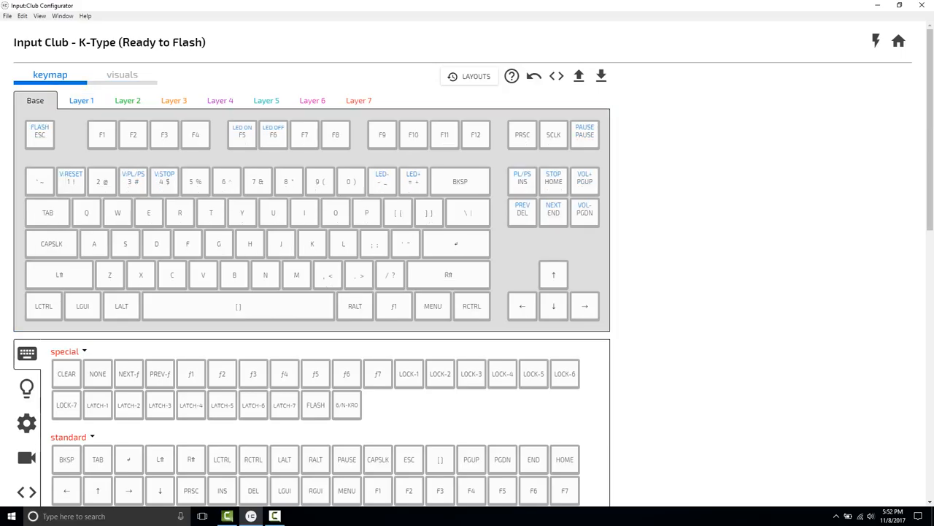
click(81, 100)
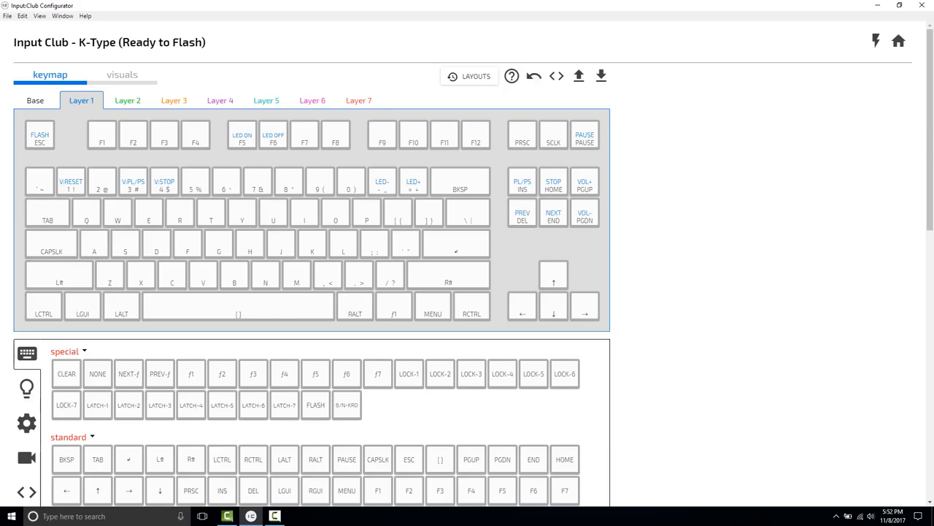
click(101, 134)
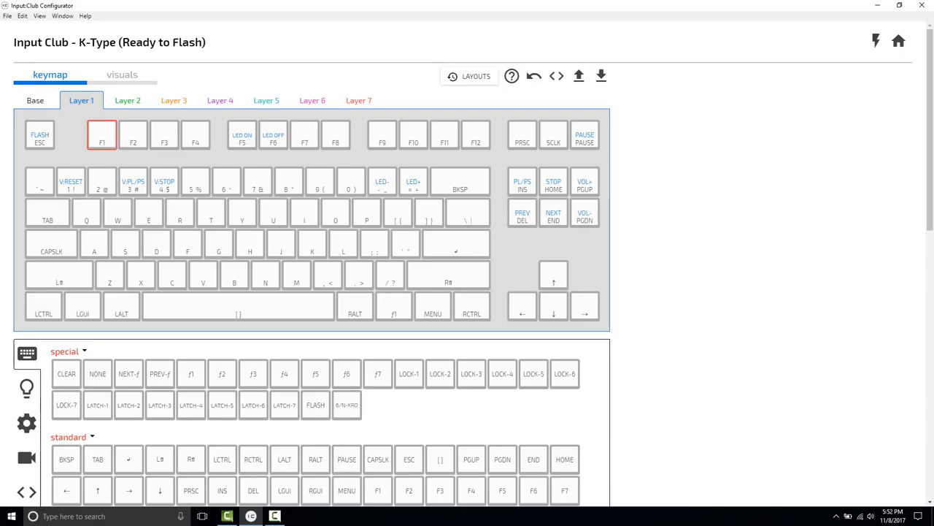
- Give F1 controls that stop rainbow_wave and start miami_wave
click(26, 388)
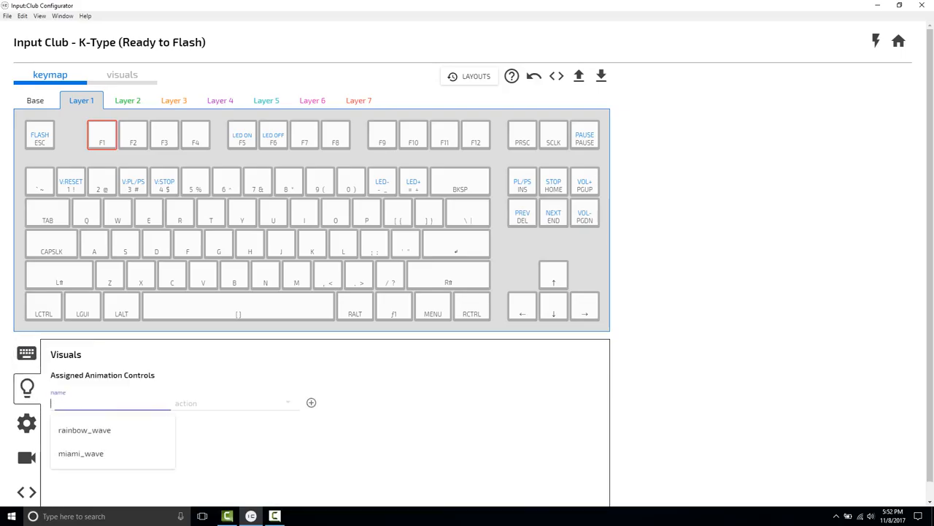
click(84, 430)
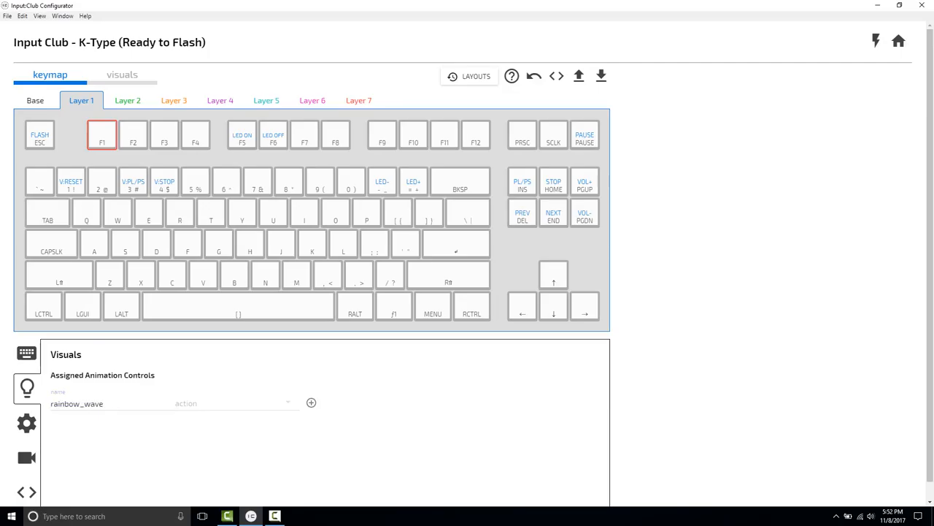
click(234, 402)
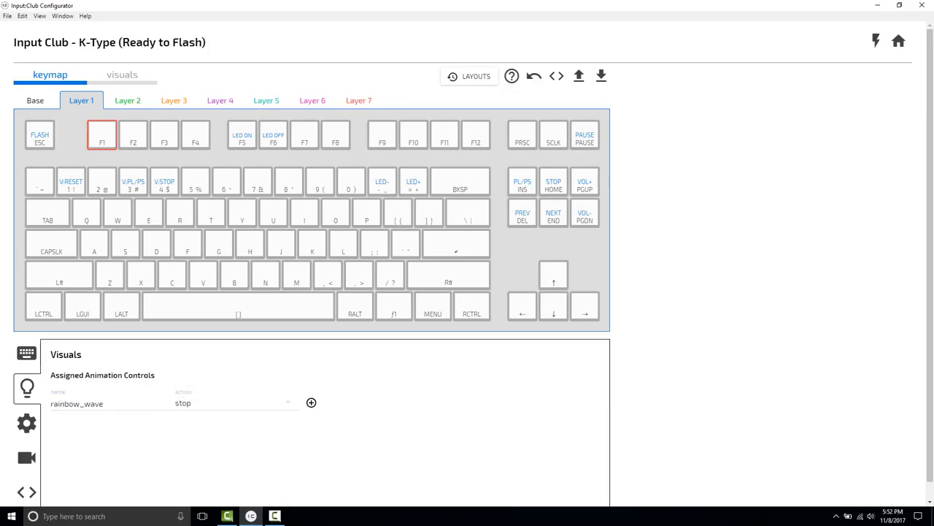
click(311, 403)
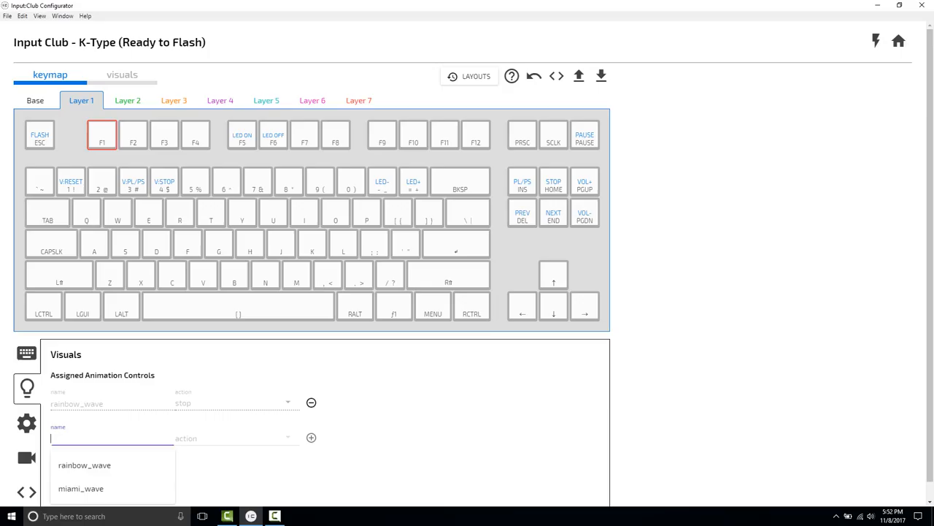
mouse_move(81, 488)
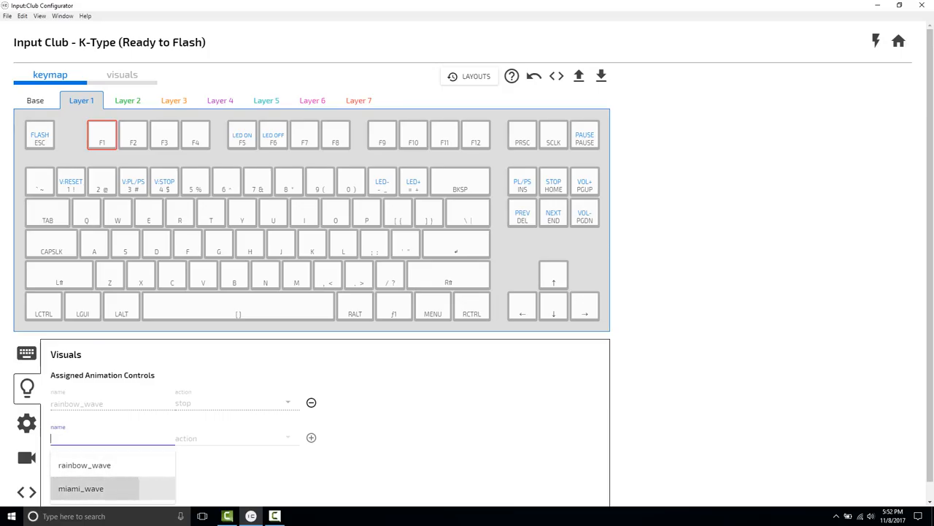
click(81, 488)
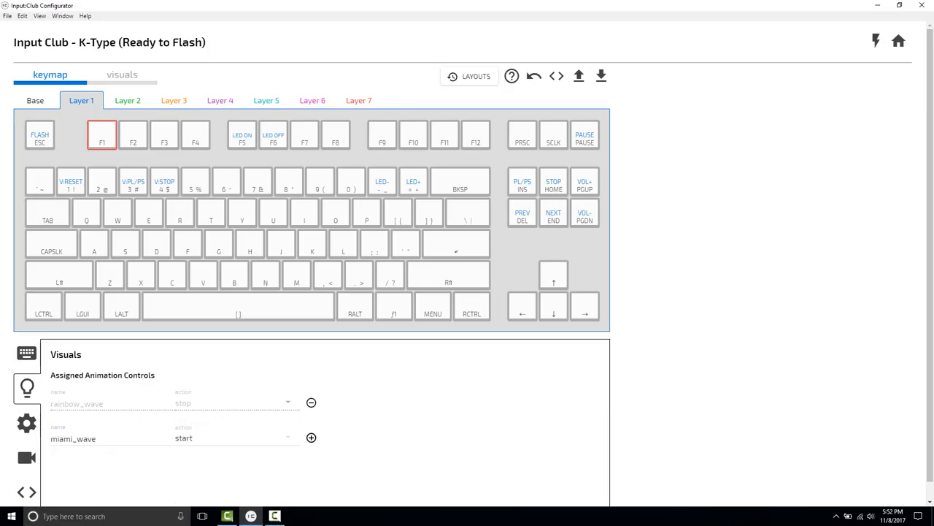
click(311, 437)
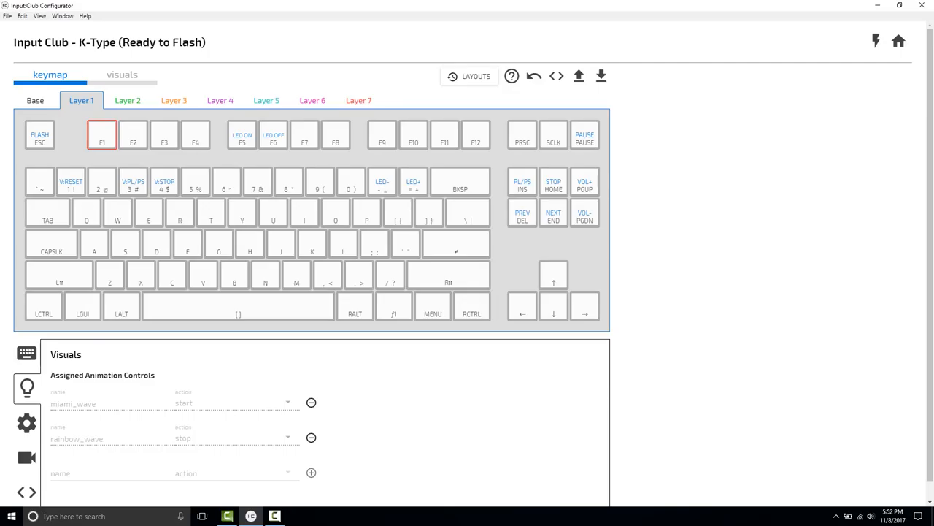
click(26, 353)
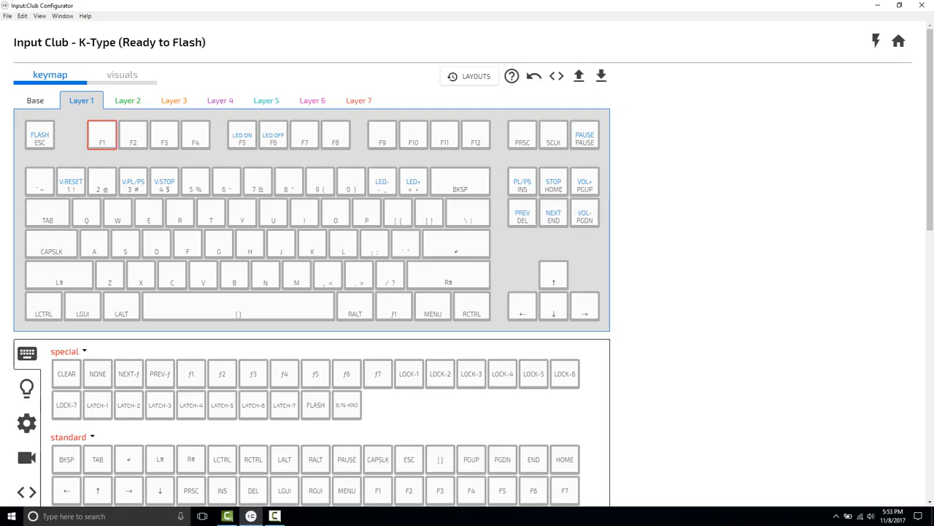
- Assign NONE as F1's keypress and select the F2 key
click(97, 373)
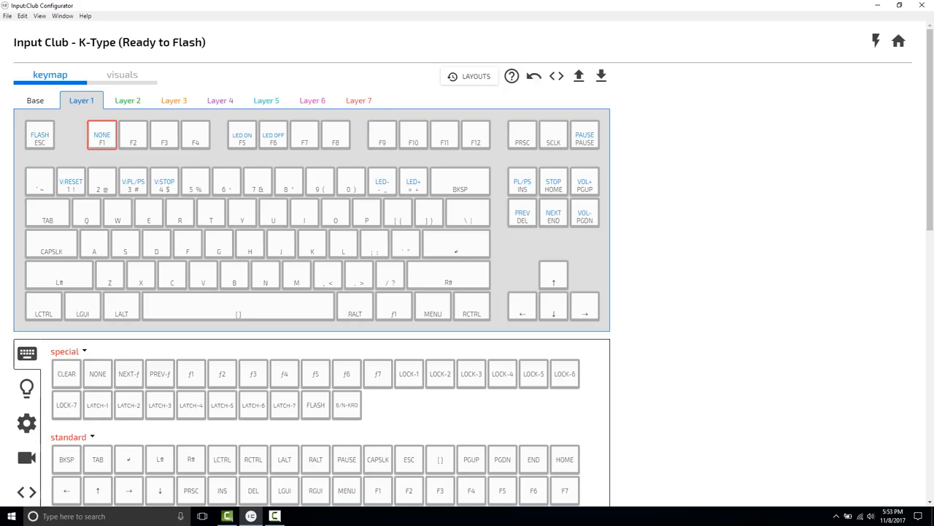
click(133, 134)
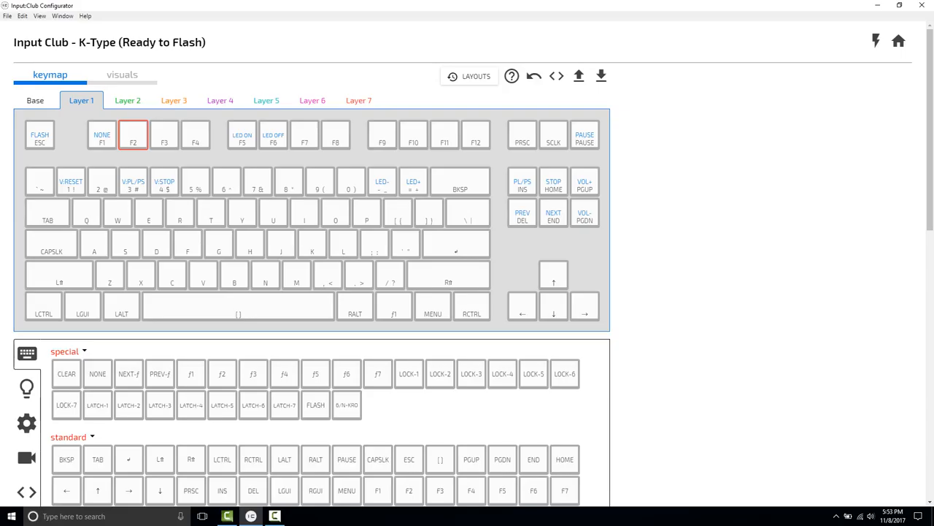
- Give F2 controls that stop miami_wave and start rainbow_wave, ready for its NONE binding
click(26, 387)
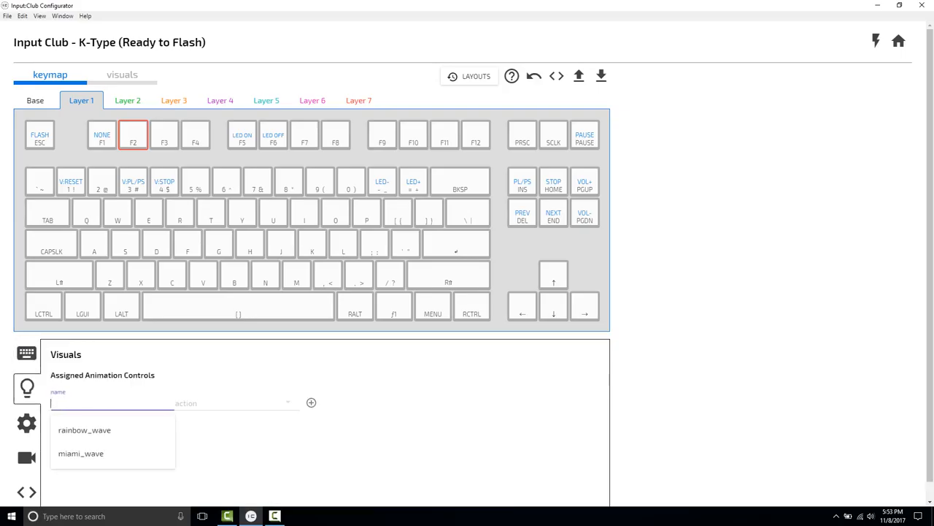
click(80, 453)
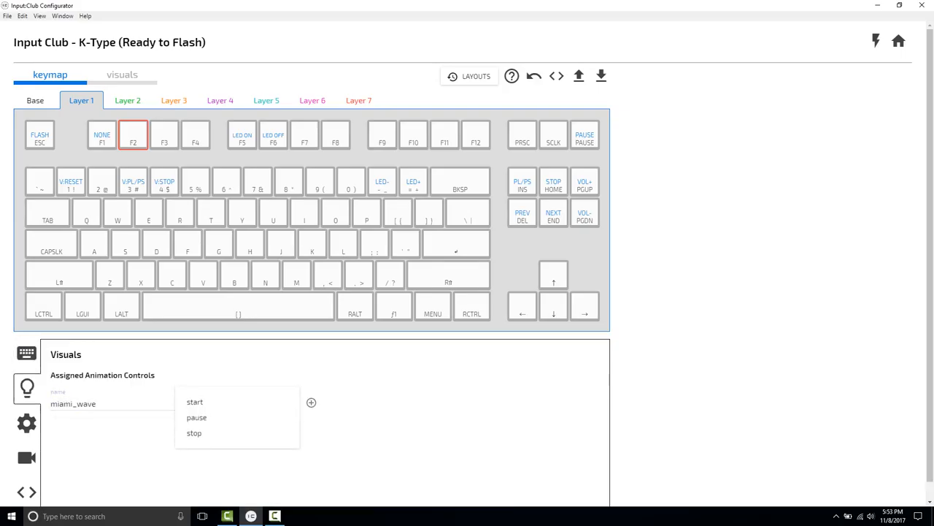
click(194, 432)
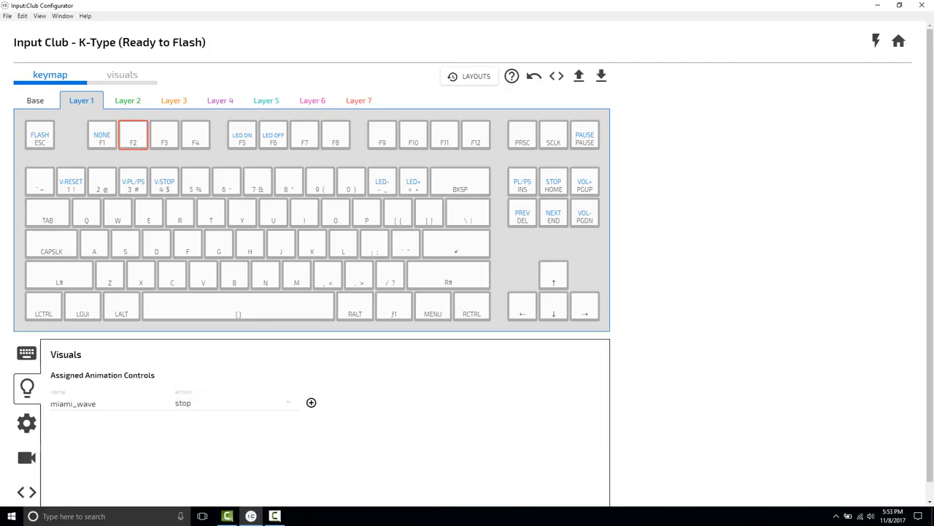
click(311, 402)
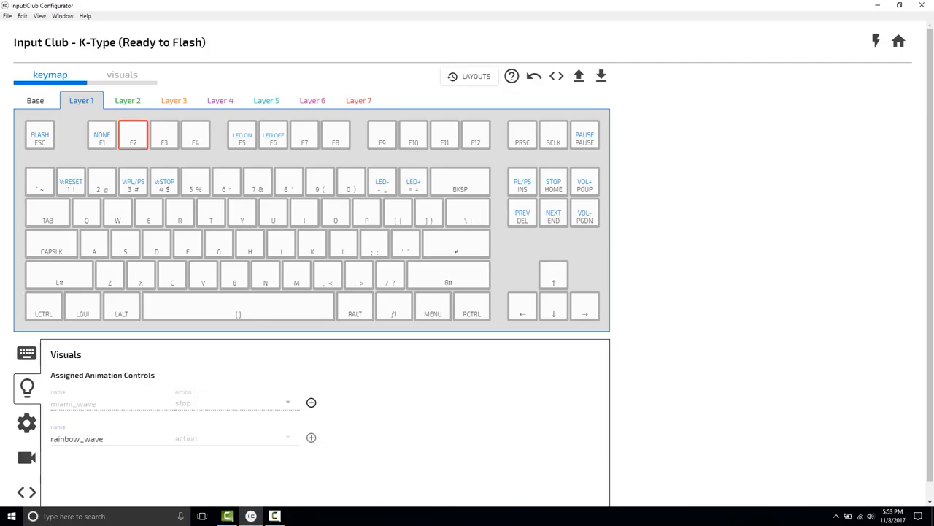
click(234, 437)
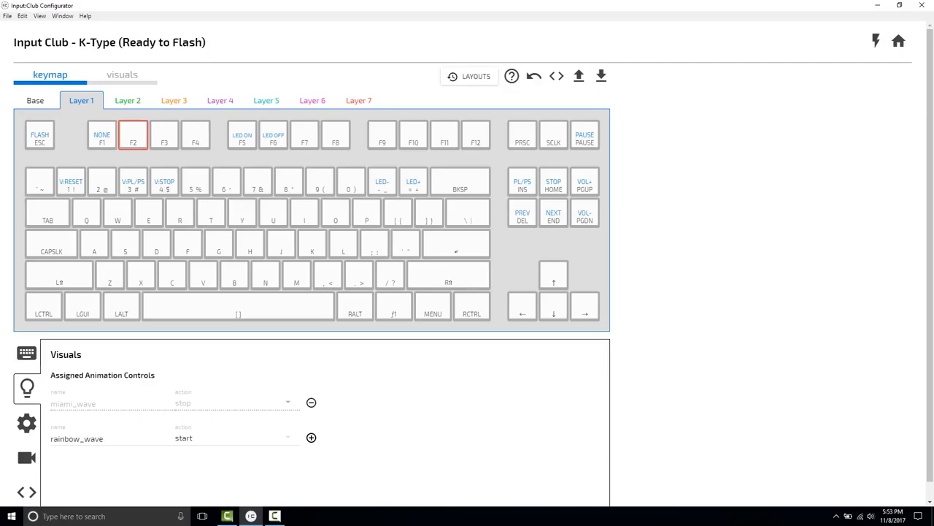
click(311, 437)
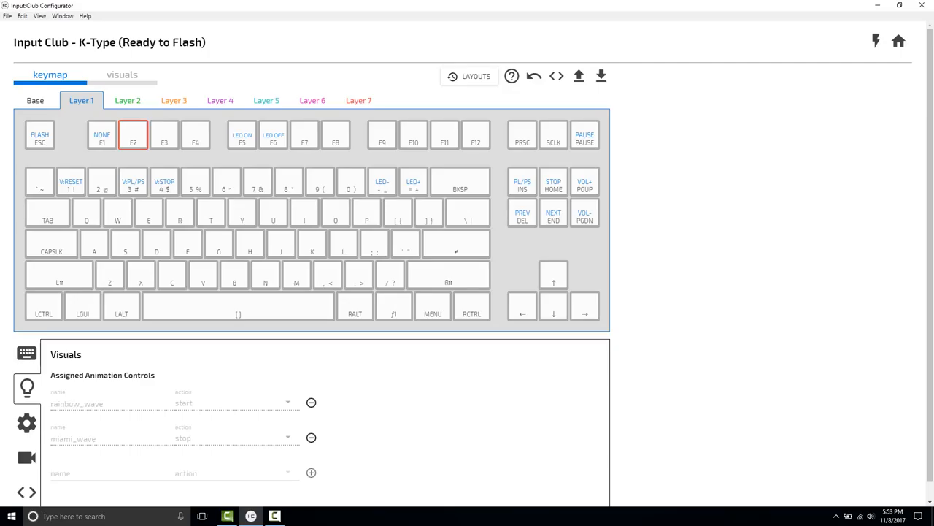
click(26, 354)
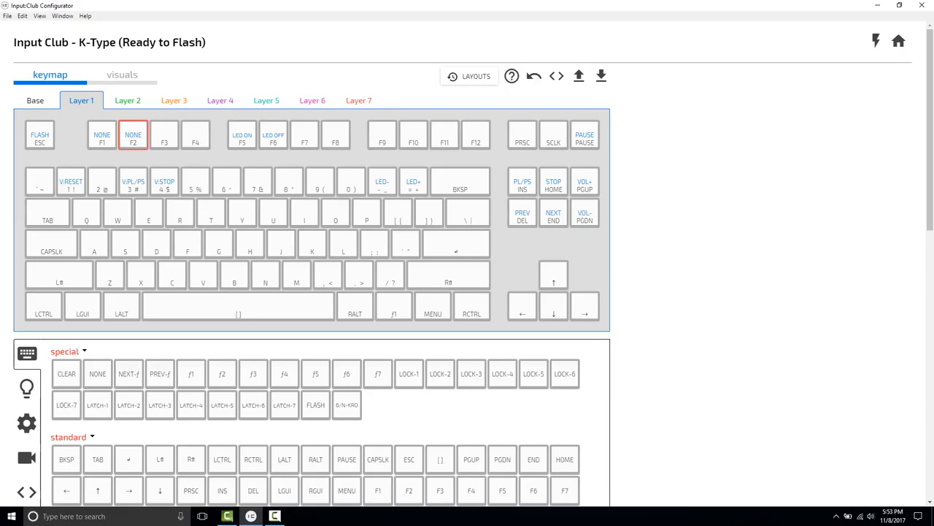
- Verify F1 and F2's animation controls, then flash the firmware to the K-Type
click(26, 387)
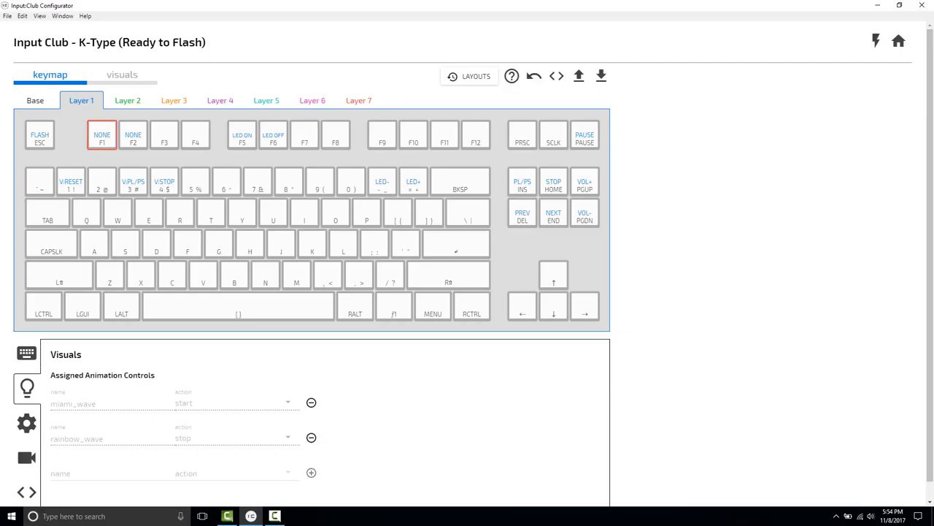
click(133, 134)
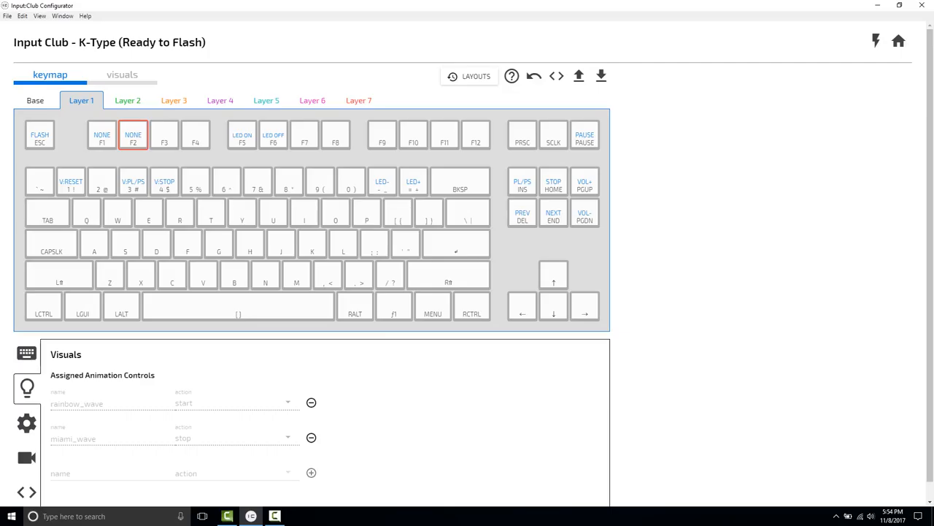
click(600, 75)
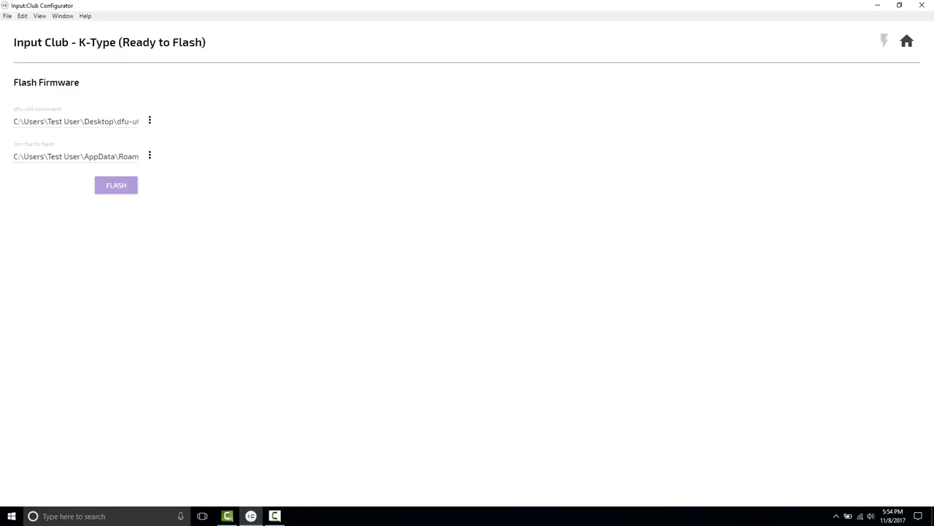
click(116, 184)
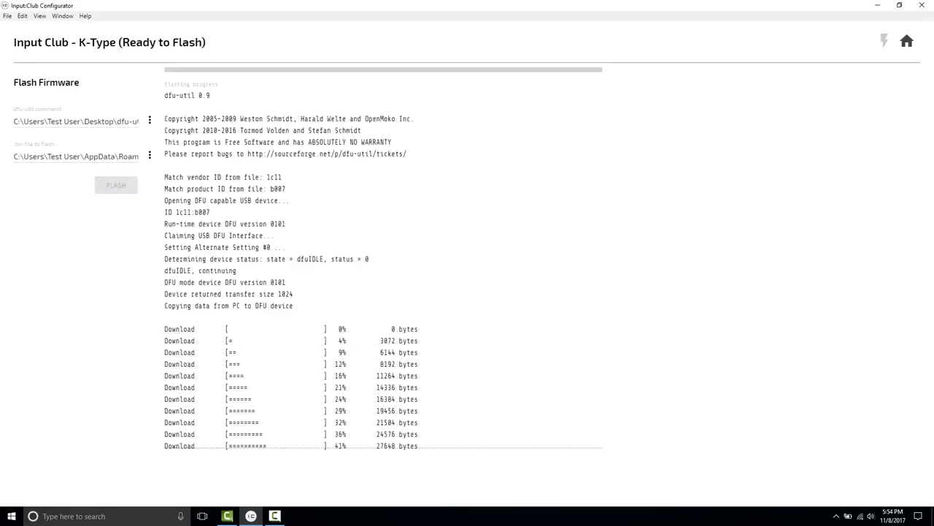